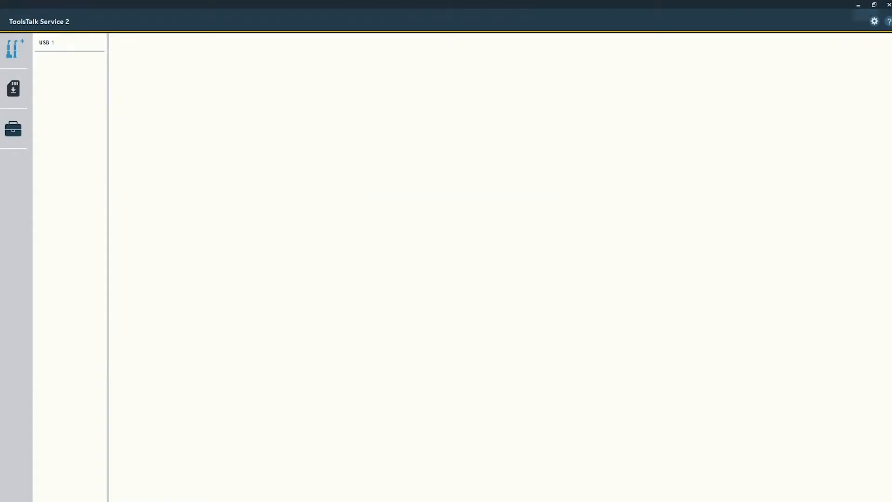
# Connect to the ETP TBP61-32-10 tool through the USB 1 adapter to show its information
pyautogui.click(69, 43)
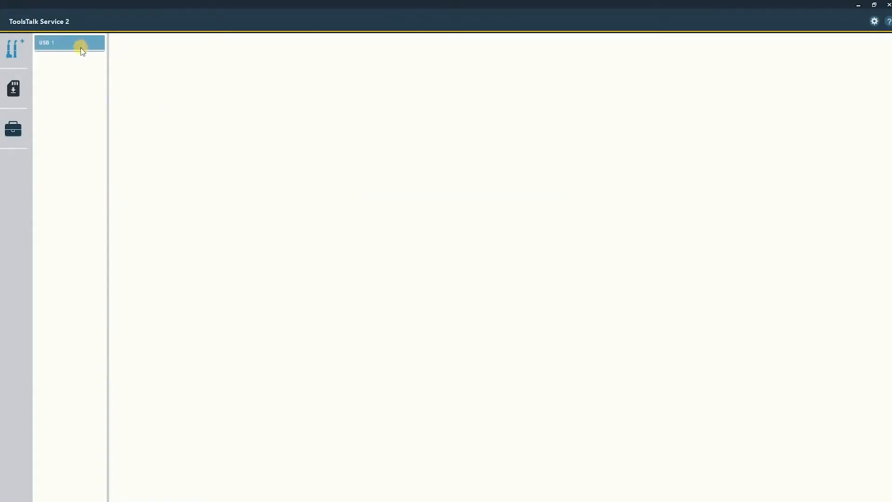
pyautogui.click(68, 42)
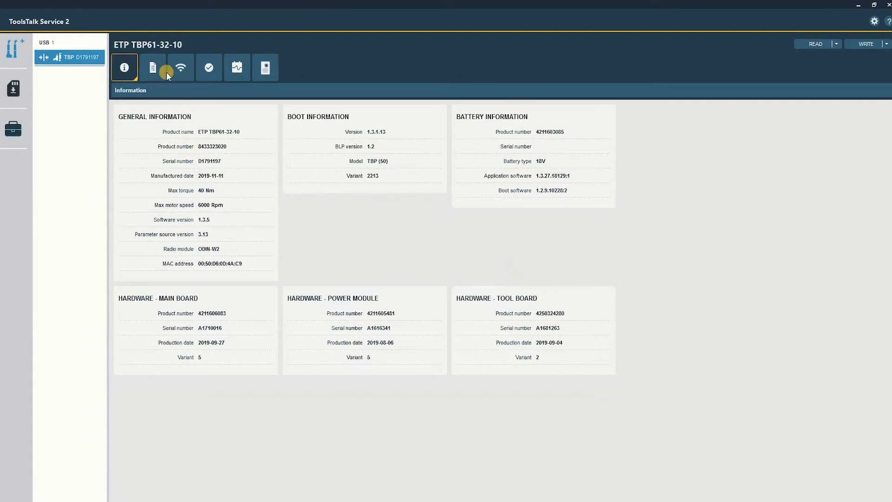
pyautogui.moveTo(180, 67)
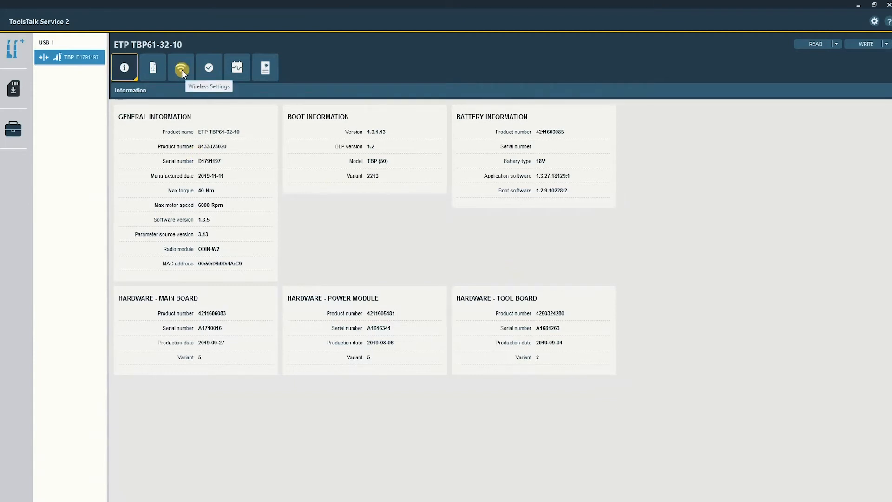
# Read the current wireless parameter values from the tool into the Wireless Settings page
pyautogui.click(180, 67)
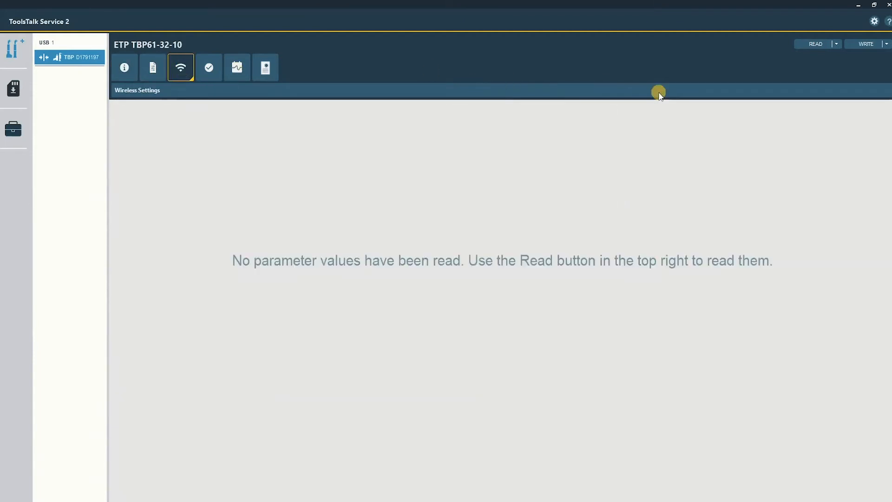
pyautogui.click(815, 43)
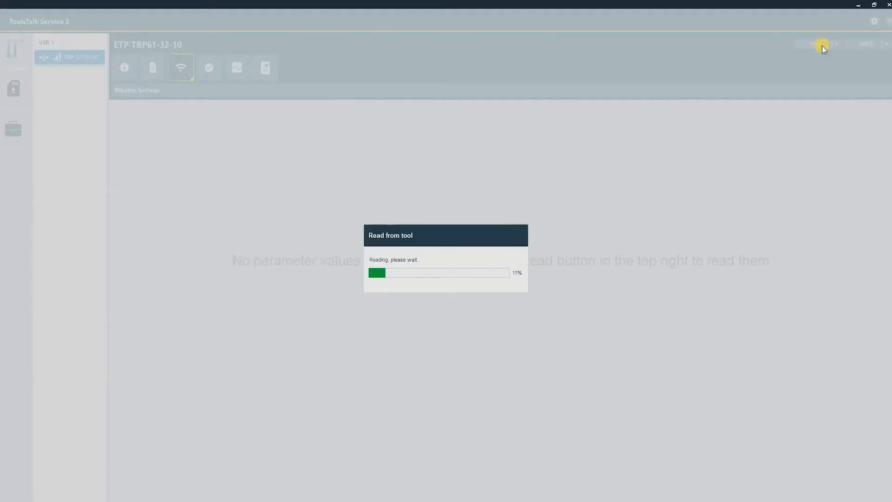
pyautogui.moveTo(570, 222)
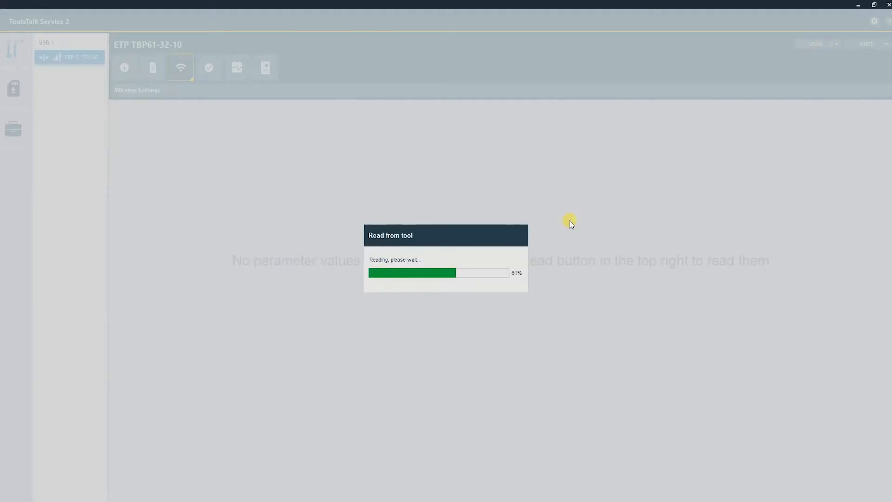
pyautogui.moveTo(481, 191)
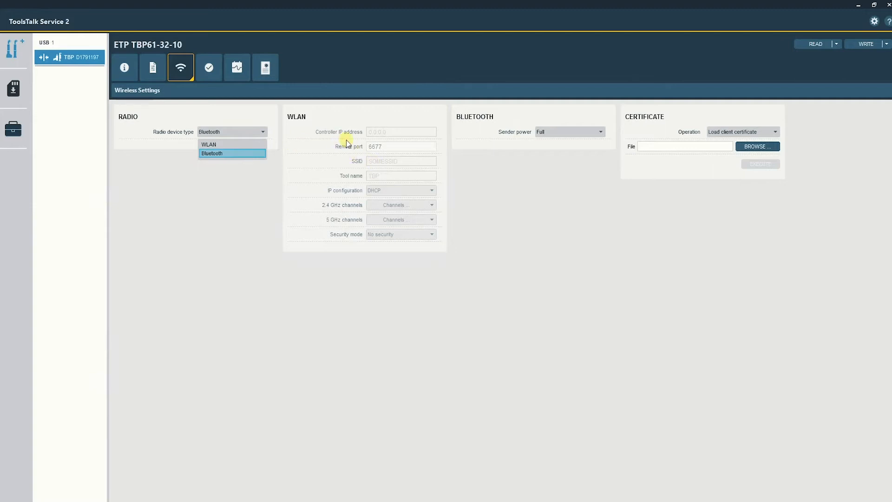
# Set radio device type to WLAN and controller IP address to 169.254.1.1
pyautogui.click(208, 144)
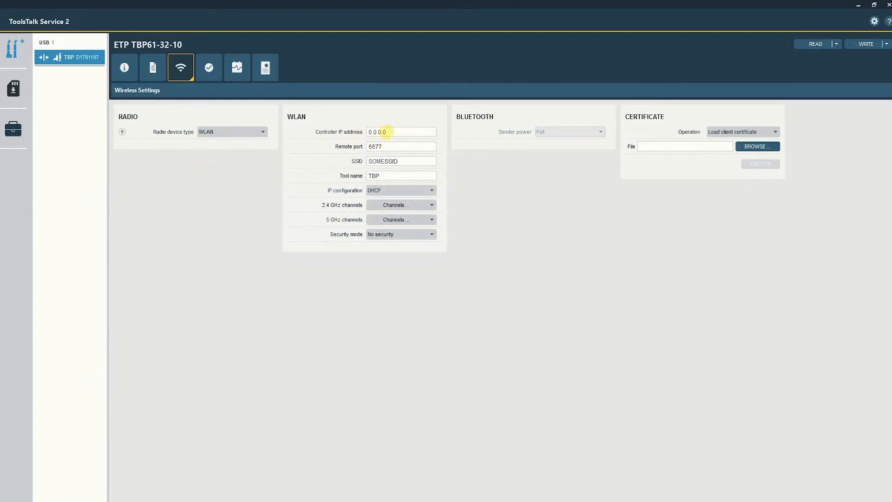
pyautogui.tripleClick(401, 132)
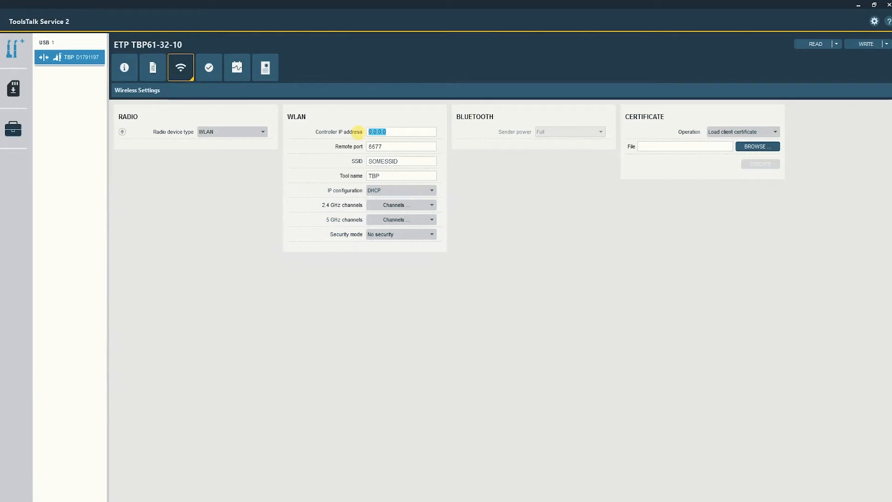
pyautogui.write('169')
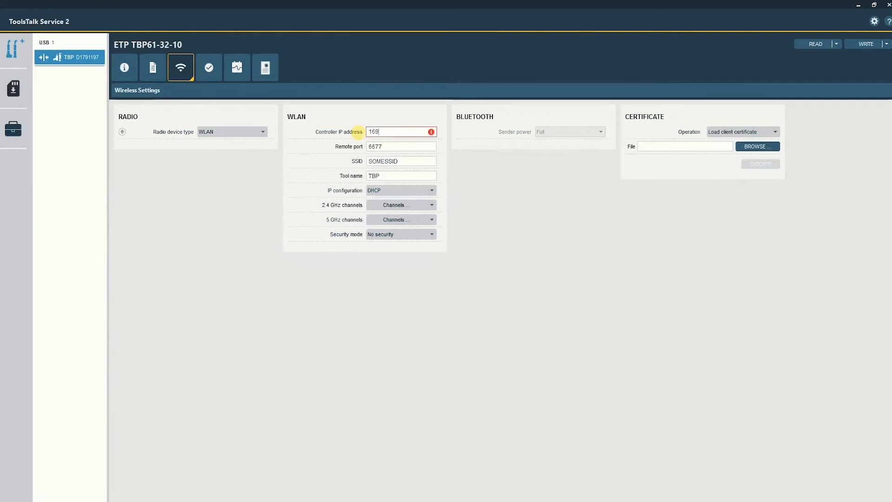
pyautogui.write('.254.1.1')
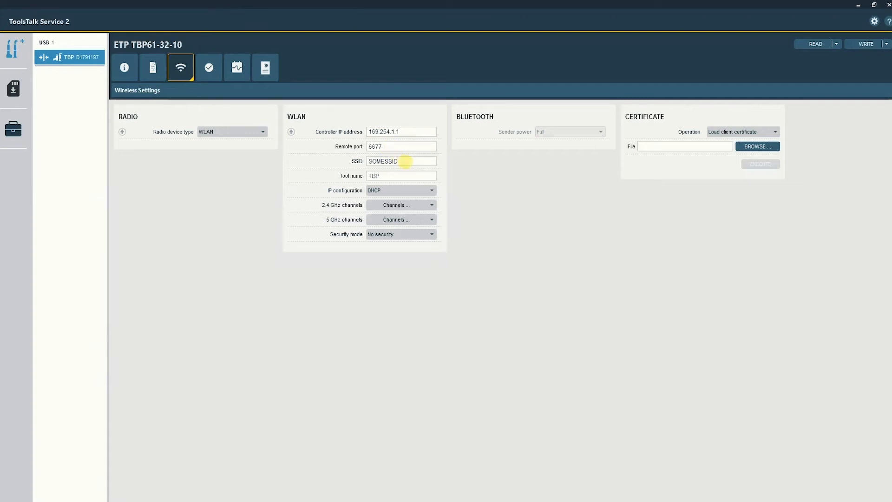
# Replace the SSID with 'Wireless Station'
pyautogui.doubleClick(401, 161)
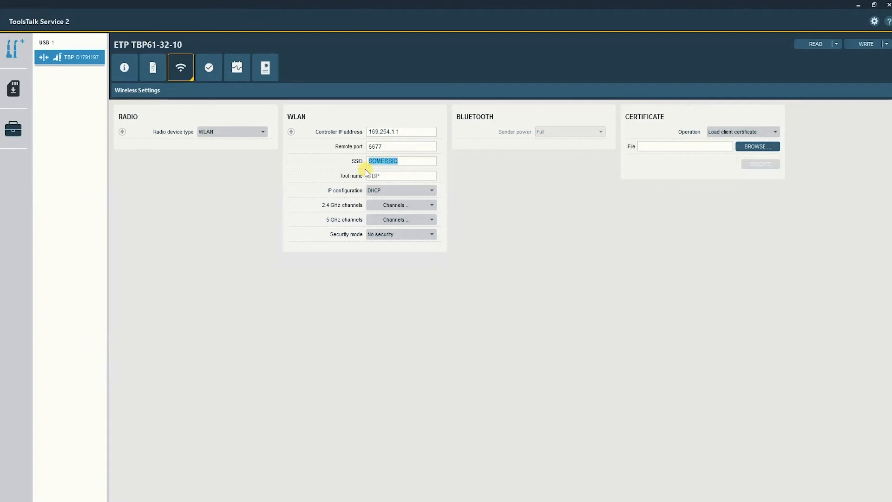
pyautogui.write('W')
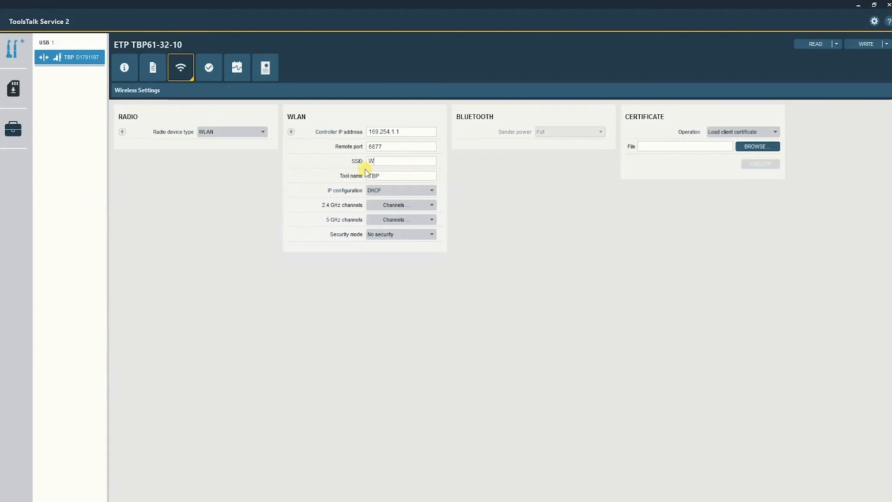
pyautogui.write('ireless N')
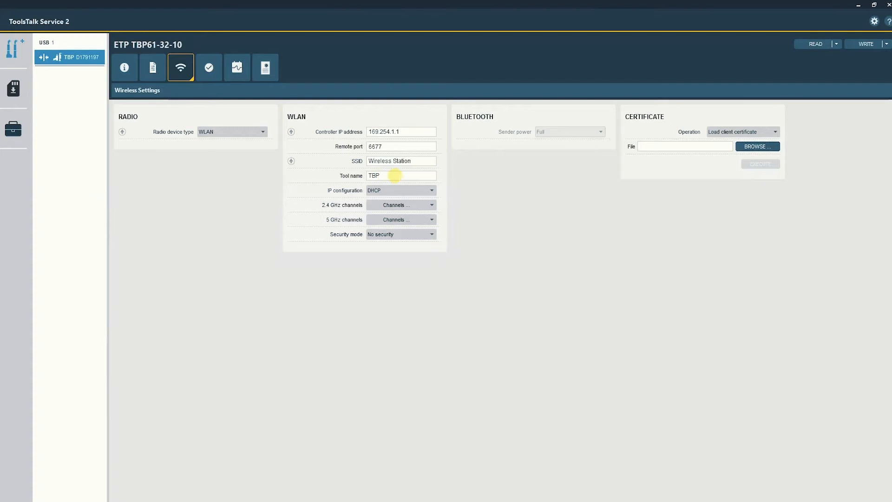
pyautogui.moveTo(391, 183)
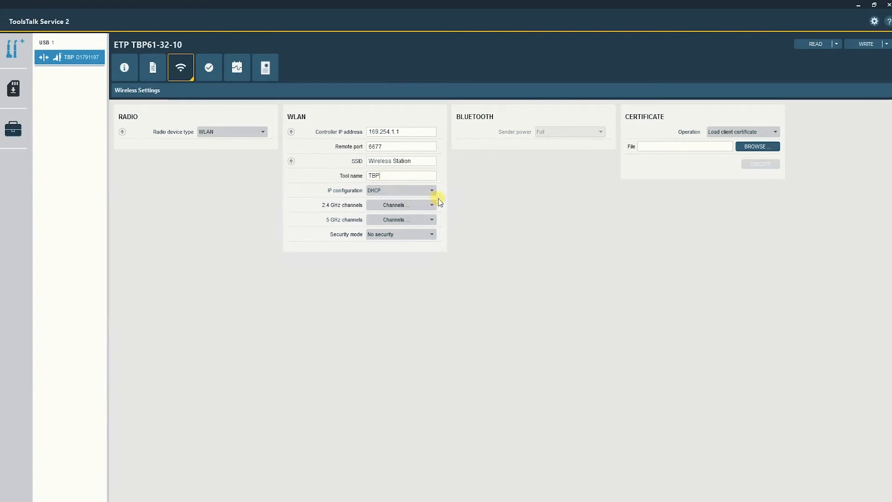
# Check the Static IP option, then keep IP configuration on DHCP
pyautogui.click(431, 190)
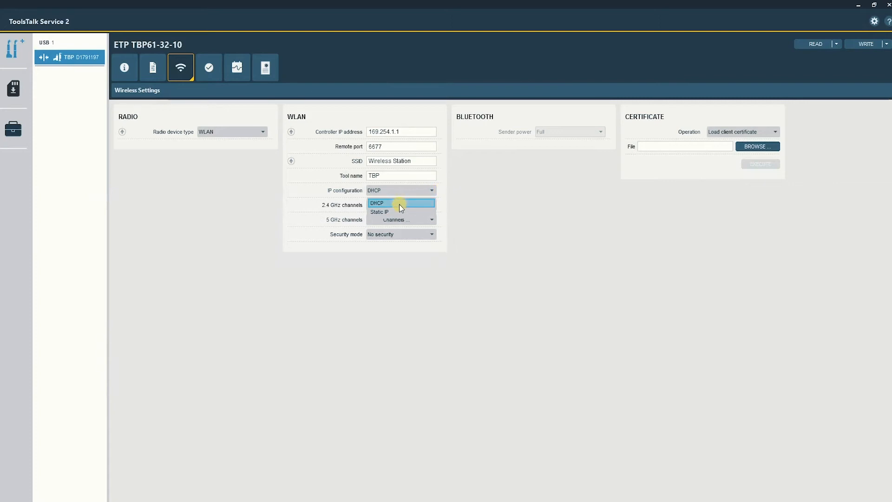
pyautogui.click(376, 203)
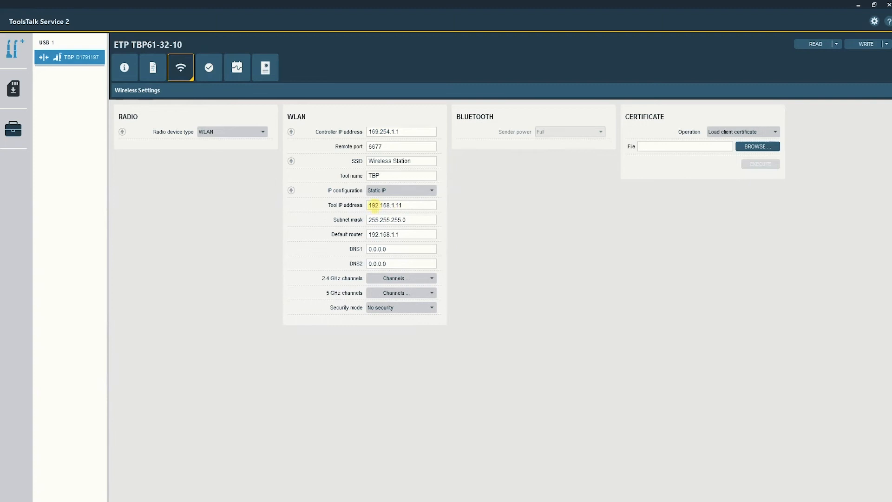
pyautogui.click(401, 205)
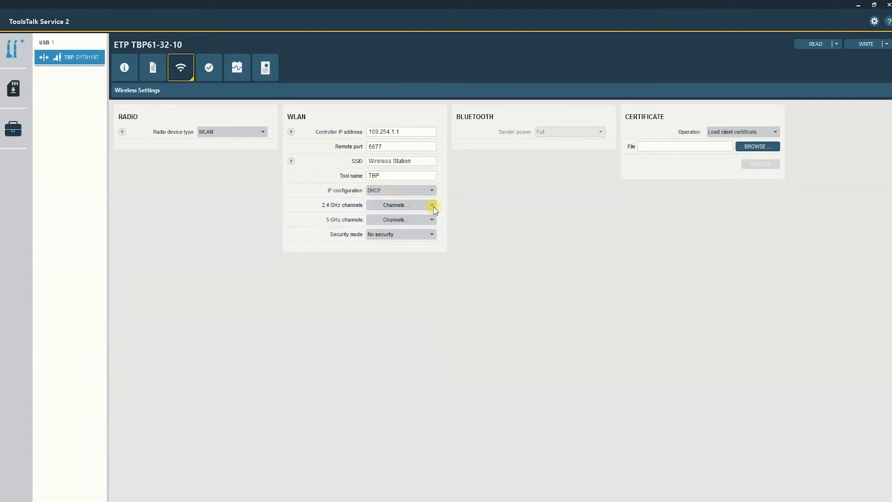
# Limit 2.4 GHz channels to 1, 6 and 11, and set security to WPA2-PSK, AES
pyautogui.click(432, 204)
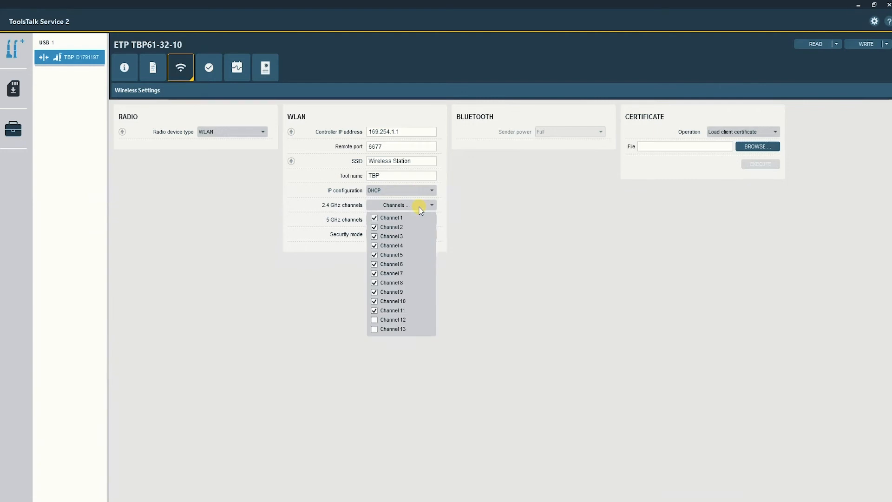
pyautogui.click(375, 227)
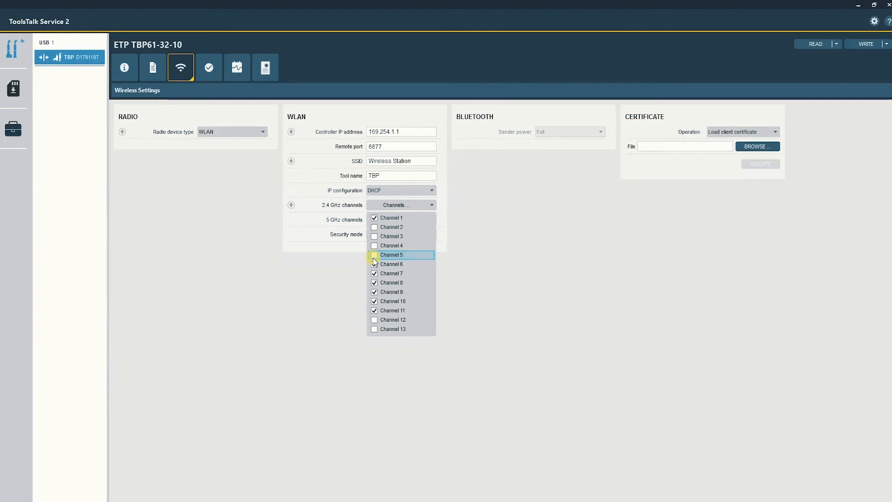
pyautogui.click(375, 292)
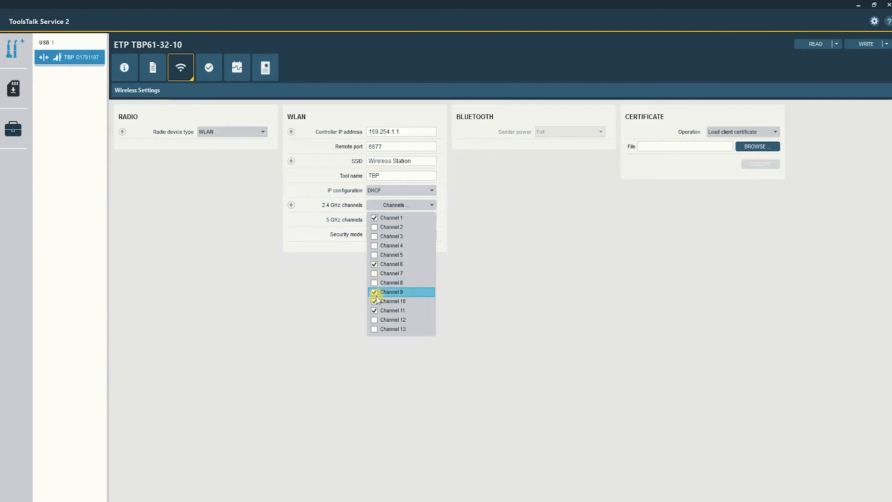
pyautogui.click(431, 205)
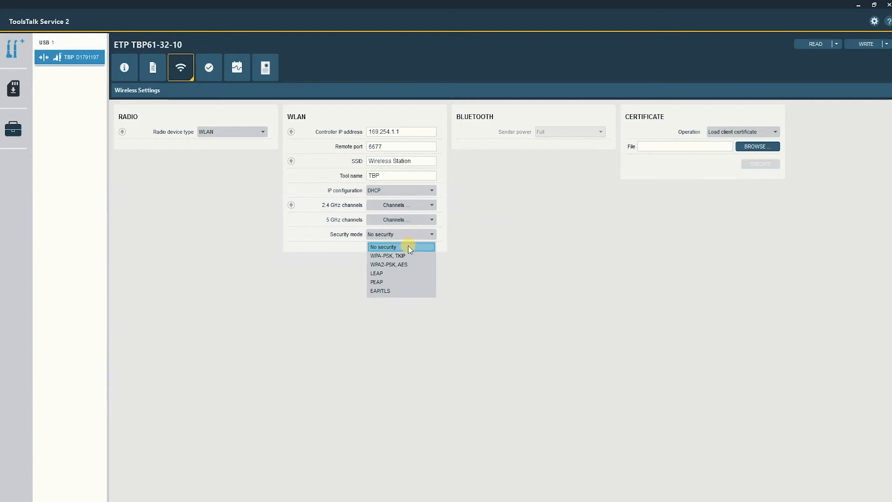
pyautogui.click(389, 264)
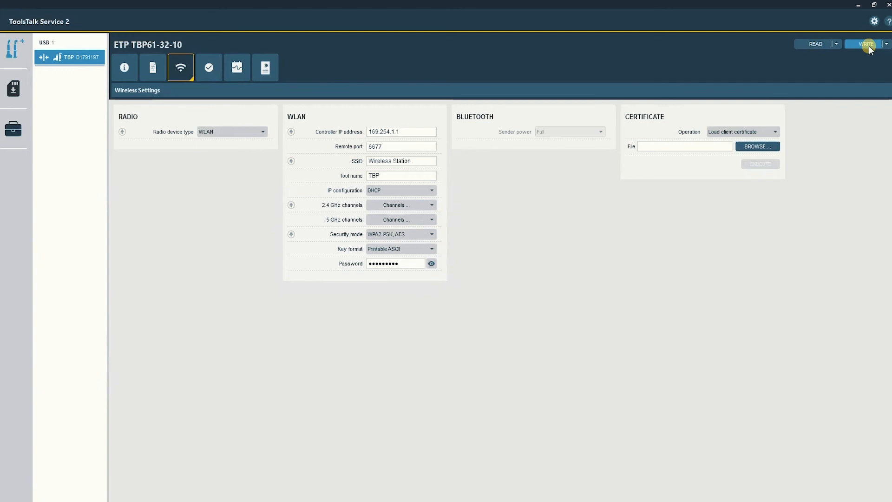
# Write the wireless configuration to the tool, confirm completion, and disconnect USB 1
pyautogui.click(863, 44)
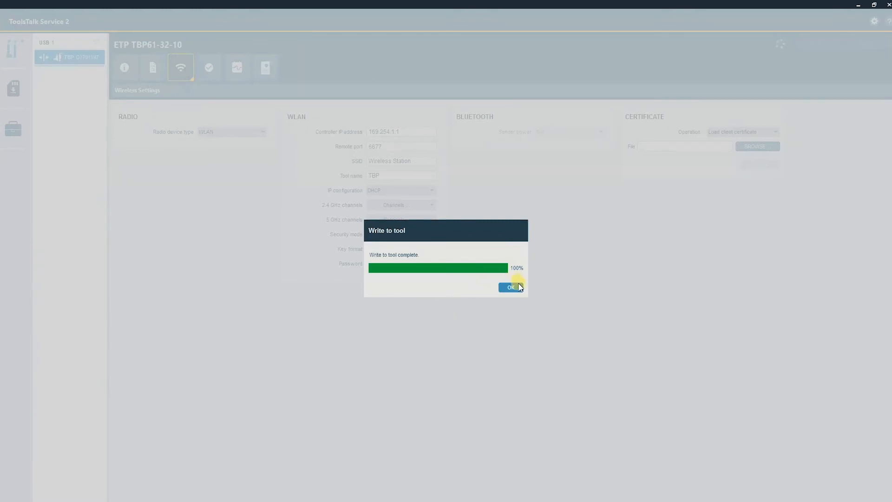
pyautogui.click(510, 287)
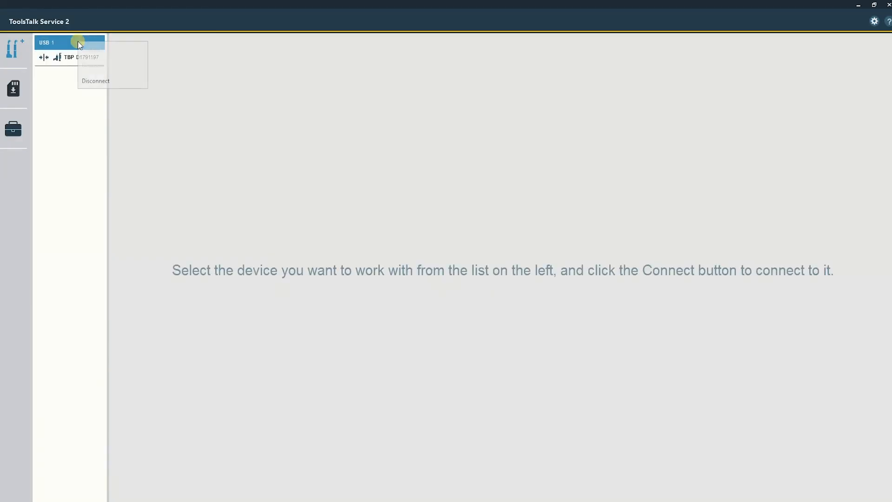
pyautogui.click(95, 80)
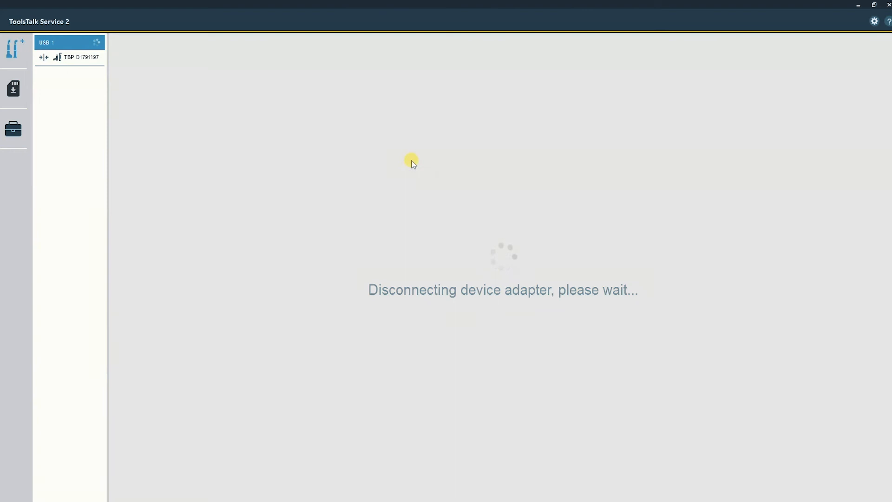